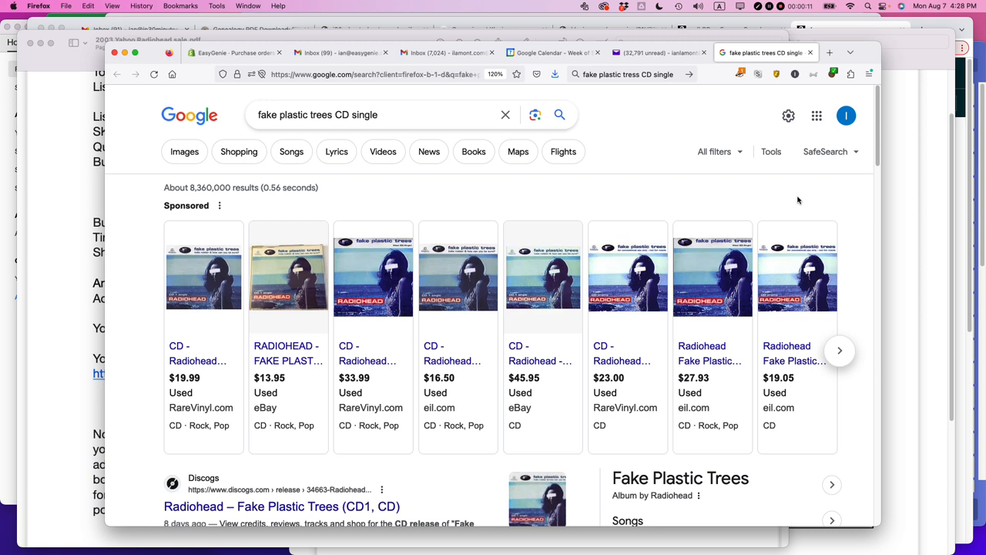
pyautogui.moveTo(758, 200)
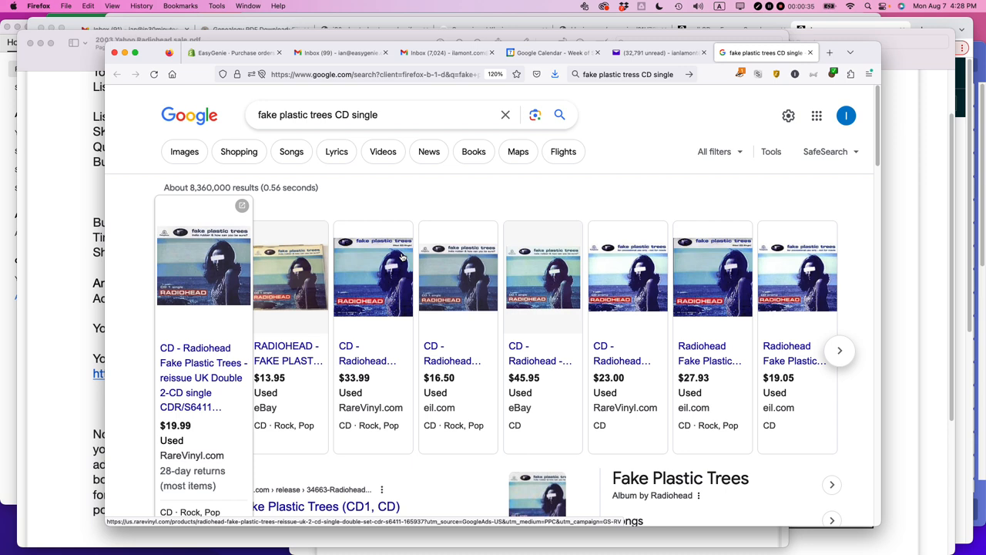
pyautogui.moveTo(625, 176)
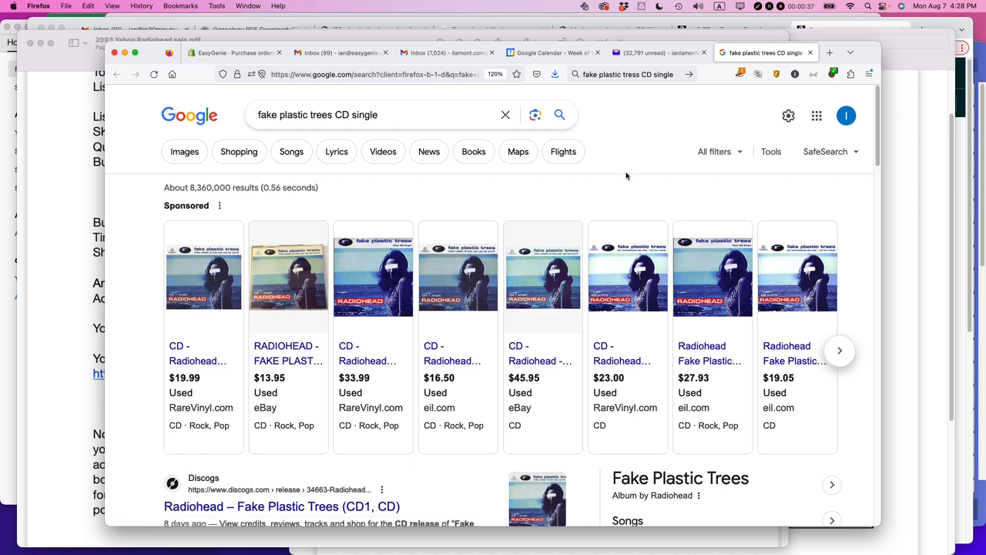
pyautogui.moveTo(638, 159)
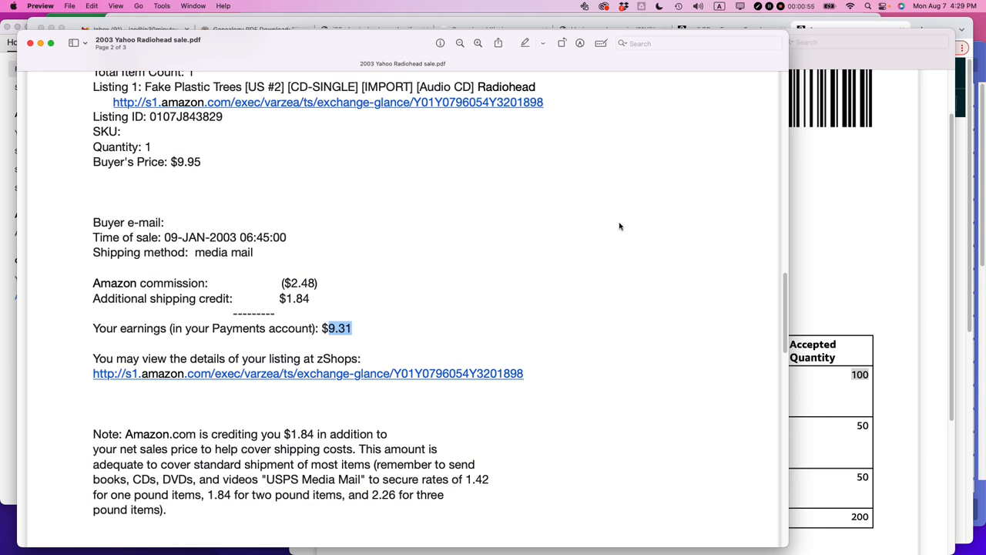
pyautogui.moveTo(588, 255)
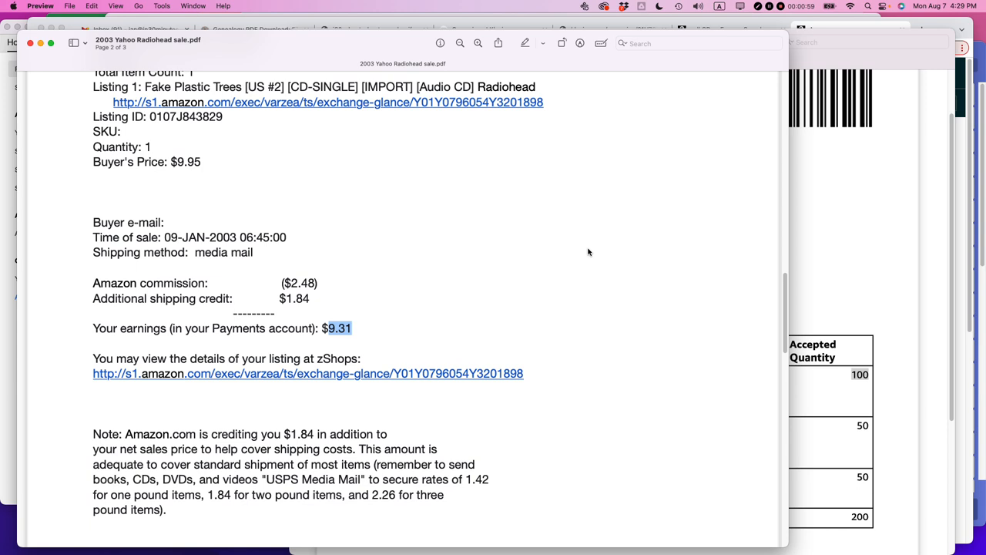
pyautogui.moveTo(541, 314)
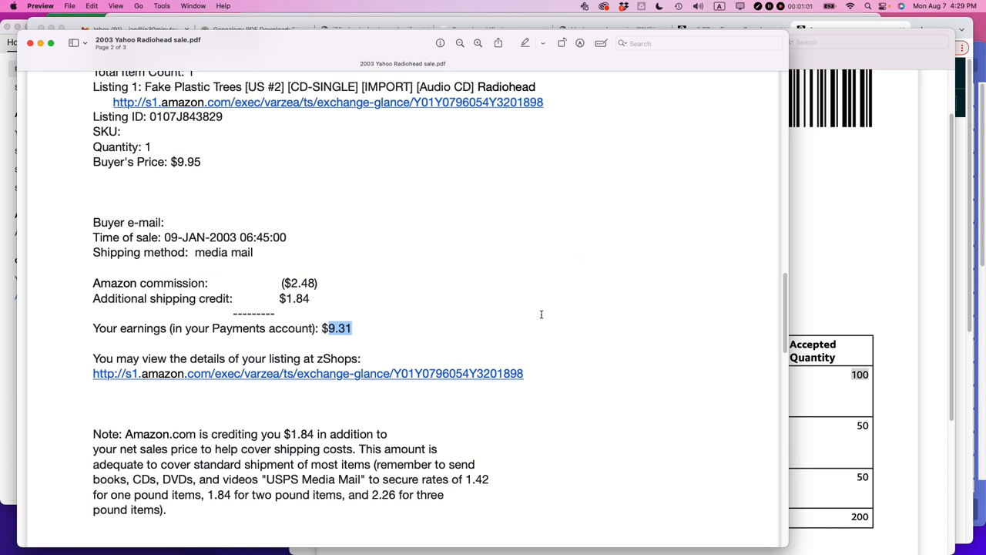
pyautogui.moveTo(582, 330)
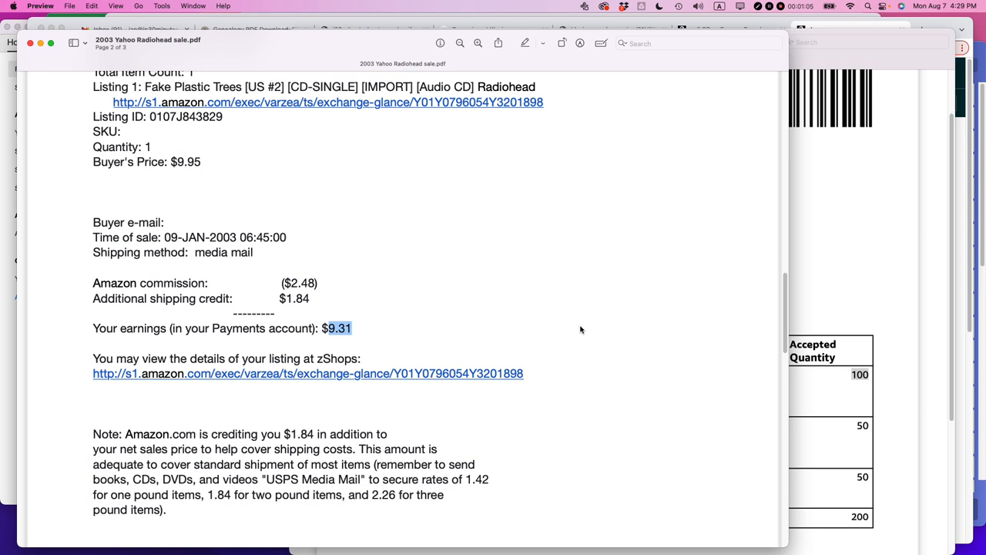
pyautogui.moveTo(516, 274)
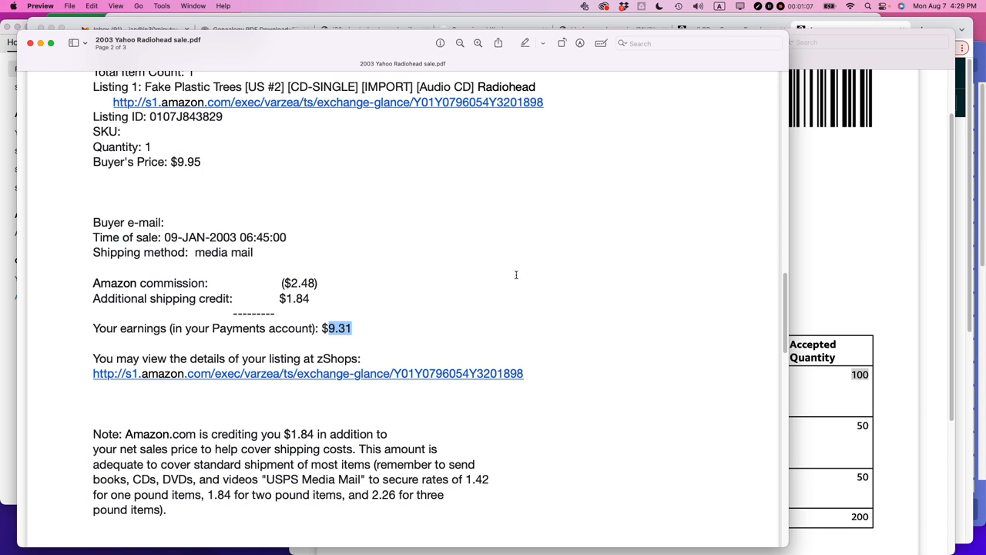
pyautogui.moveTo(493, 272)
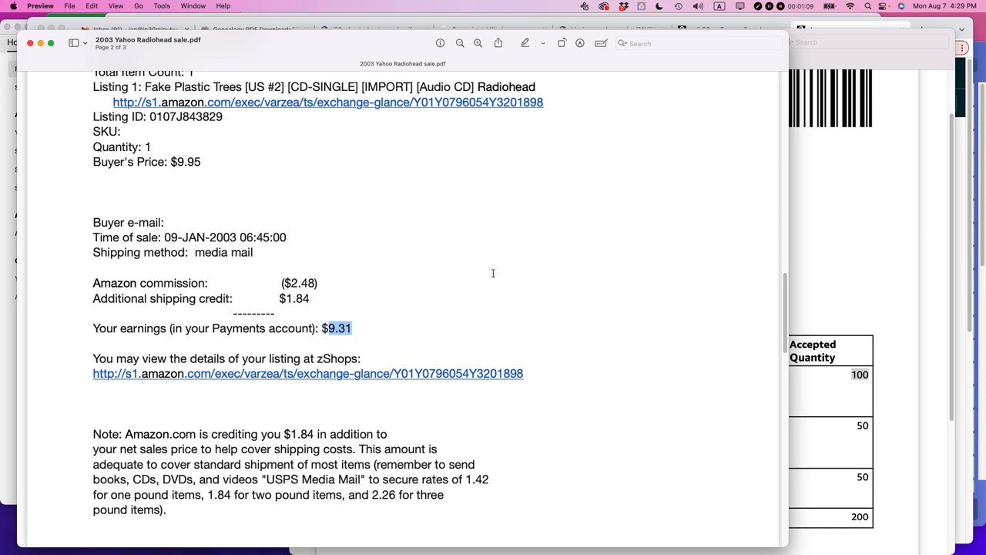
pyautogui.moveTo(493, 271)
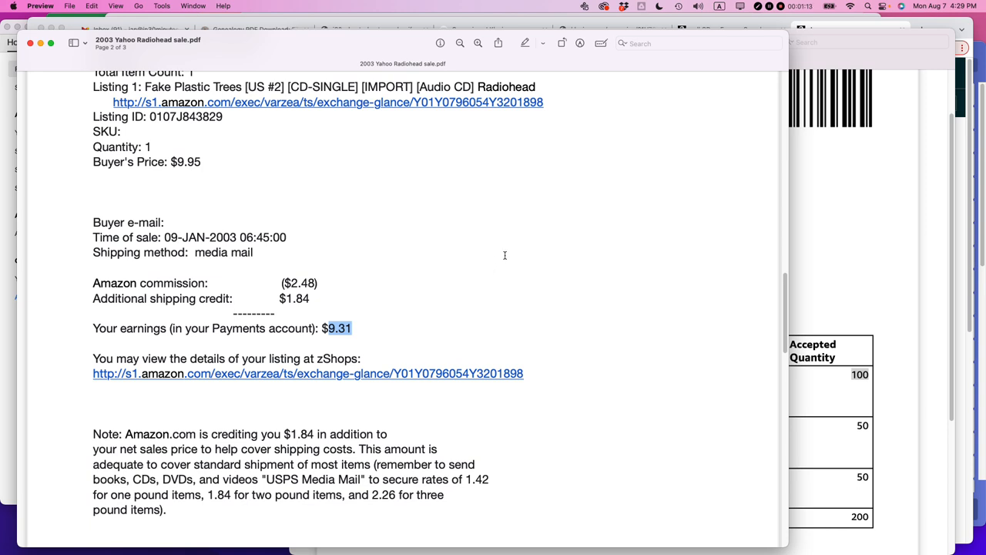
pyautogui.moveTo(533, 188)
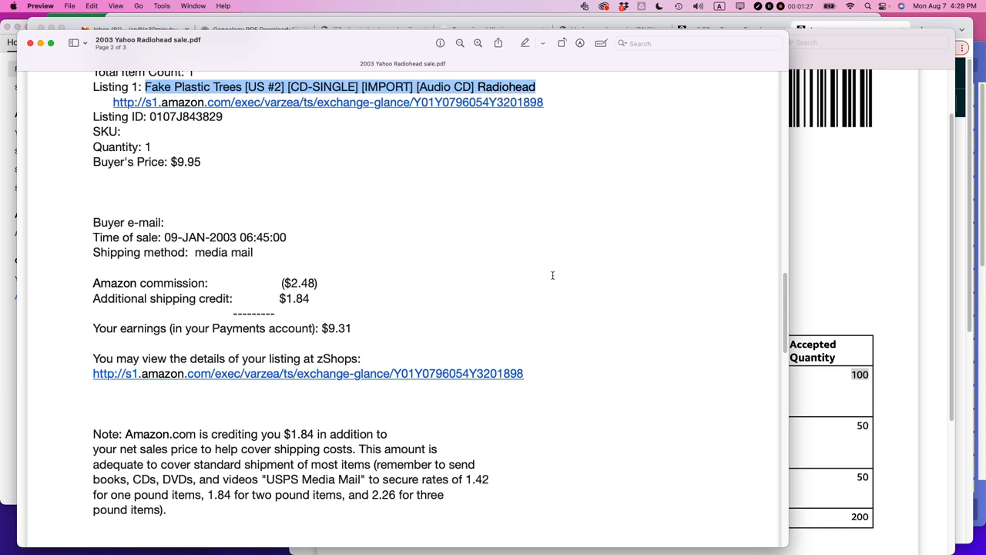
pyautogui.moveTo(502, 283)
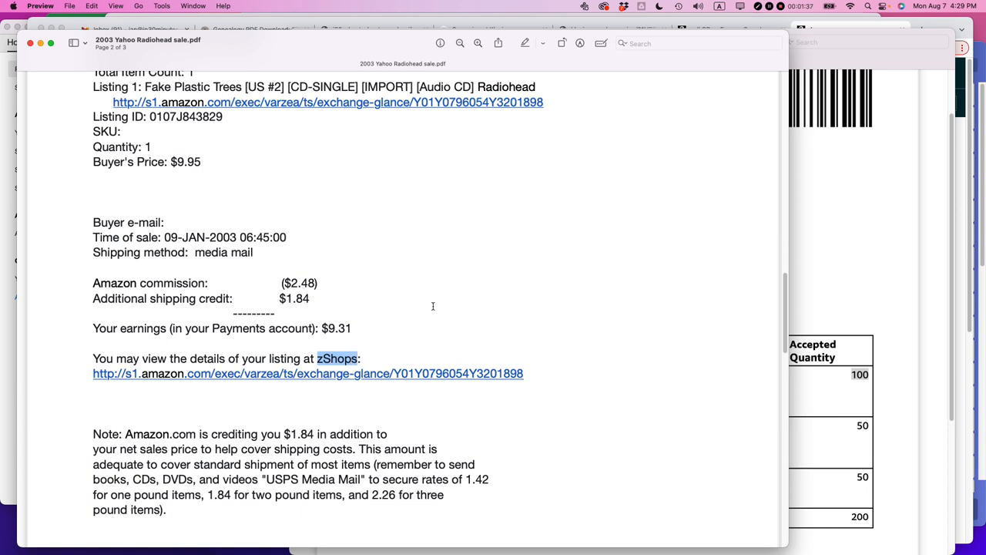
pyautogui.moveTo(444, 299)
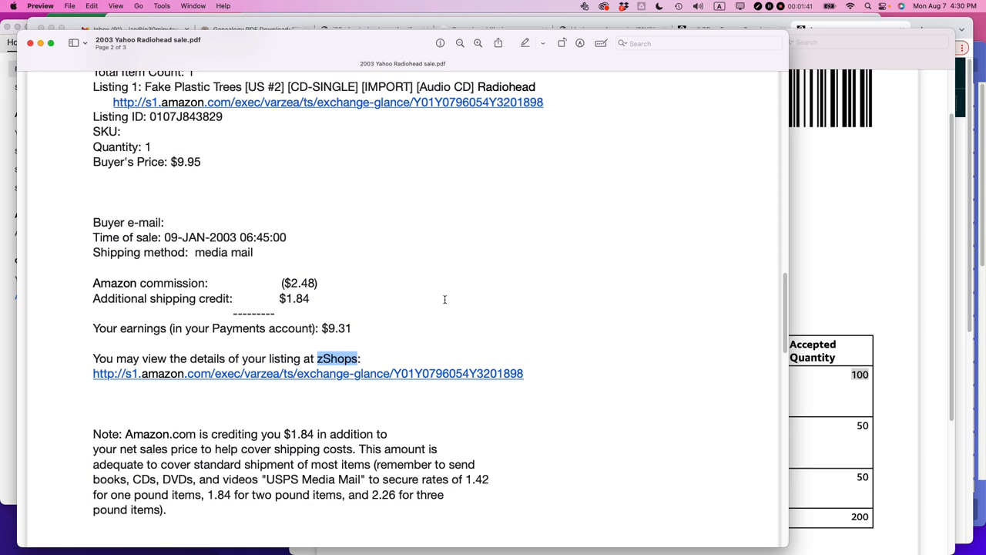
pyautogui.moveTo(201, 166)
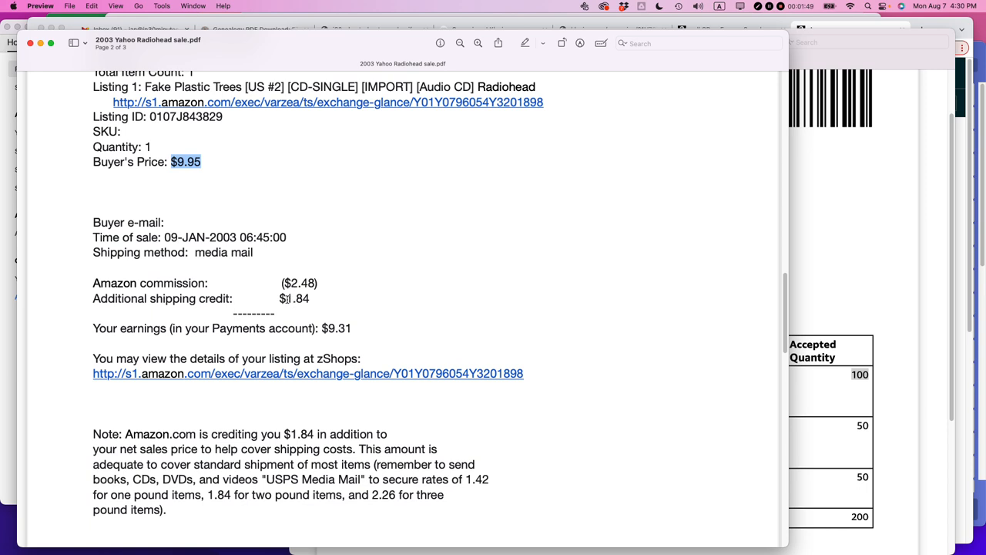
pyautogui.moveTo(271, 482)
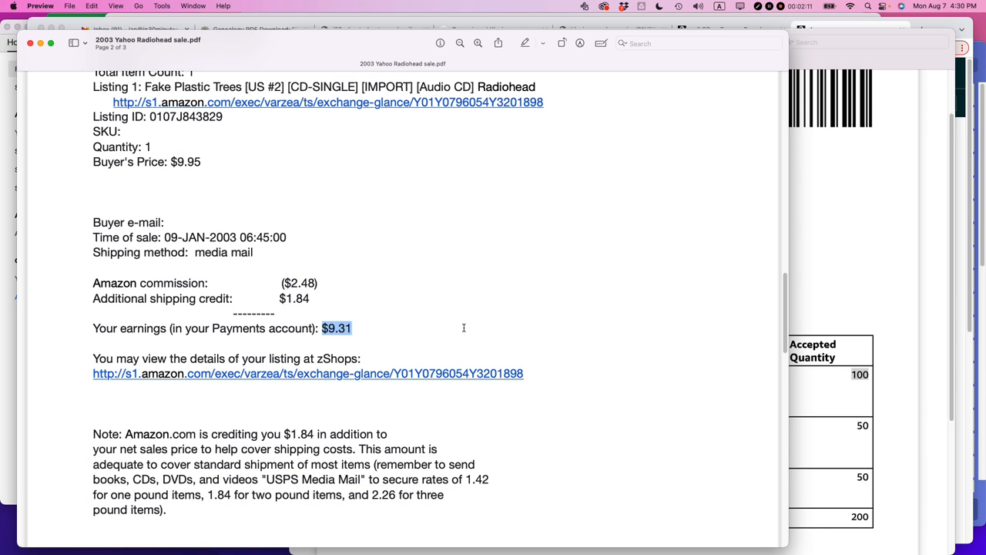
pyautogui.moveTo(460, 336)
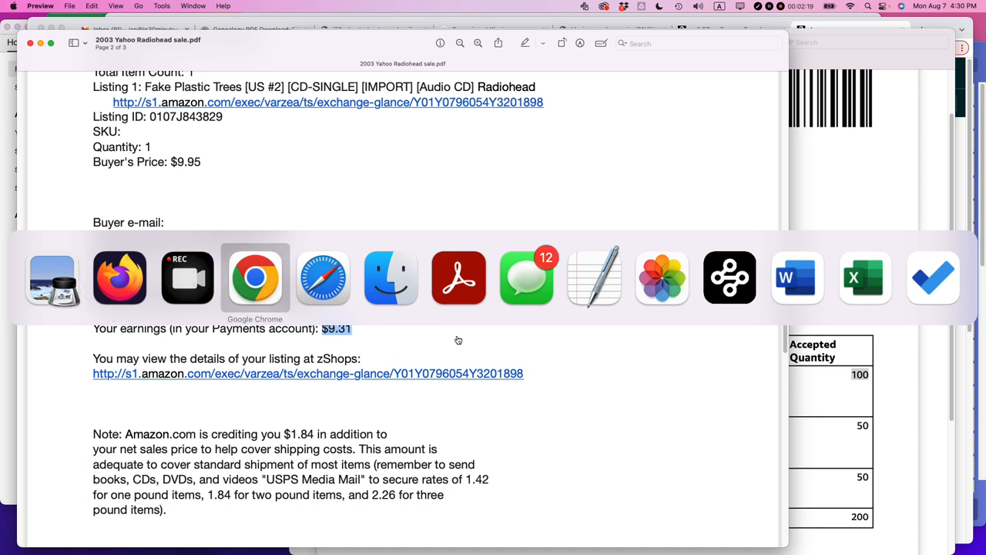
# Highlight the Music & DVD introduction, its selling-qualification sentence and the 'higher risk of authenticity issues' phrase
pyautogui.click(256, 277)
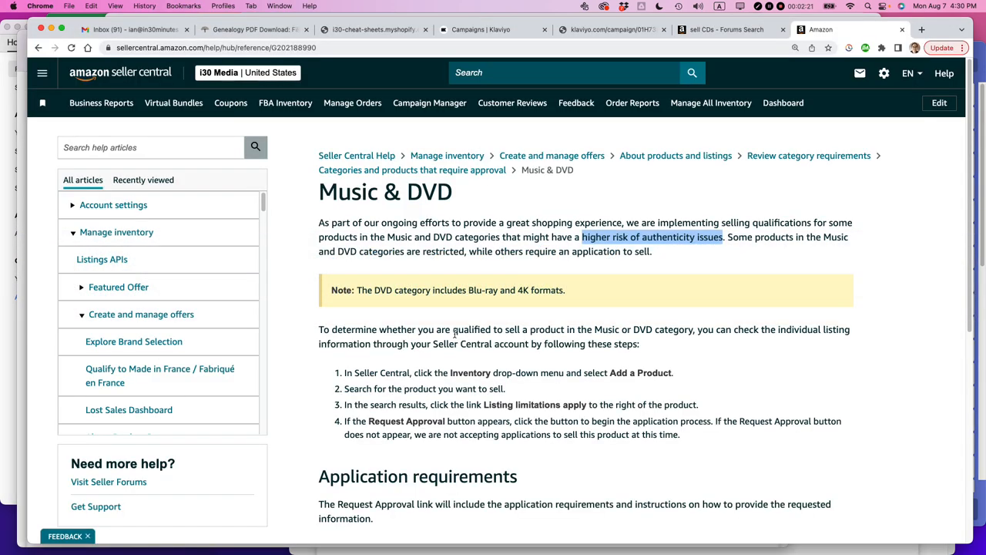
pyautogui.moveTo(428, 262)
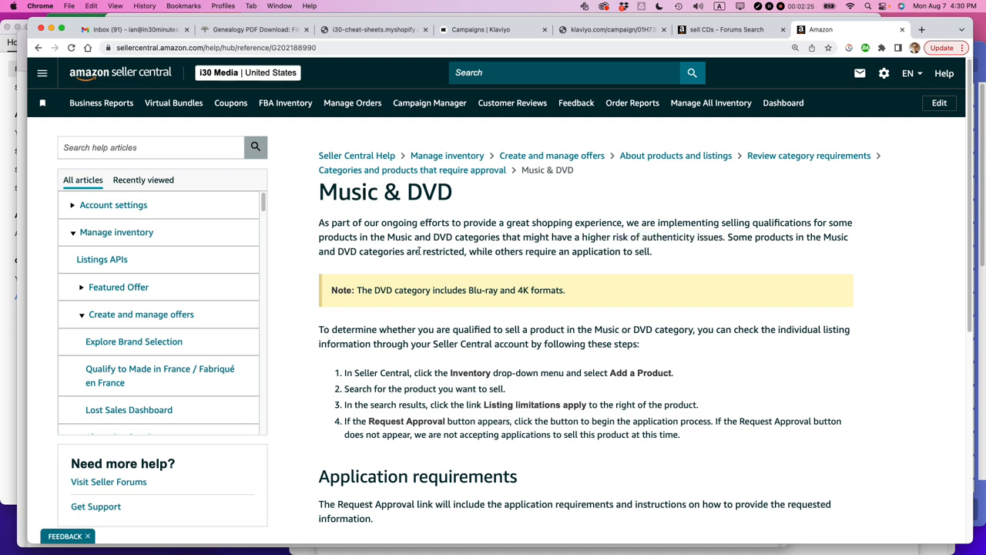
pyautogui.moveTo(319, 222); pyautogui.dragTo(404, 221)
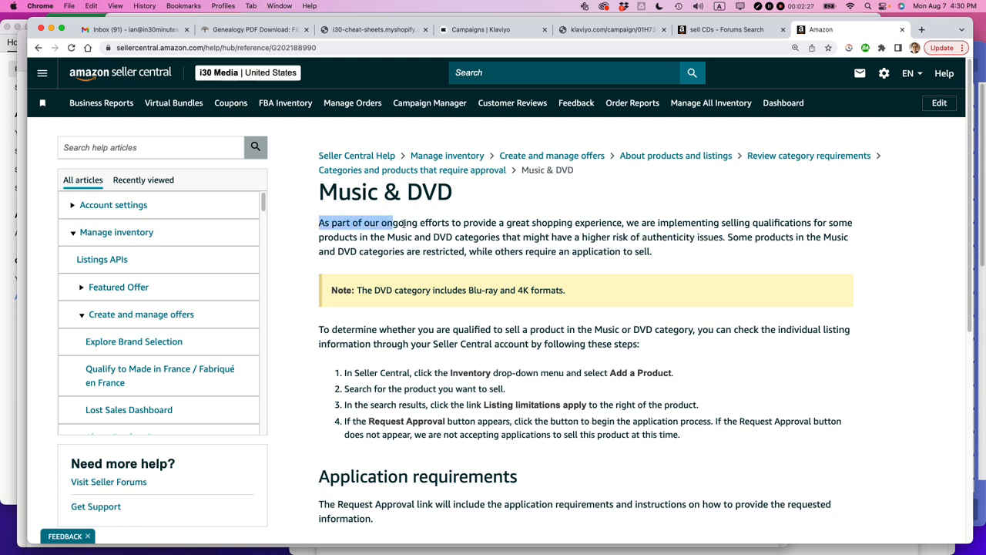
pyautogui.moveTo(393, 222); pyautogui.dragTo(651, 221)
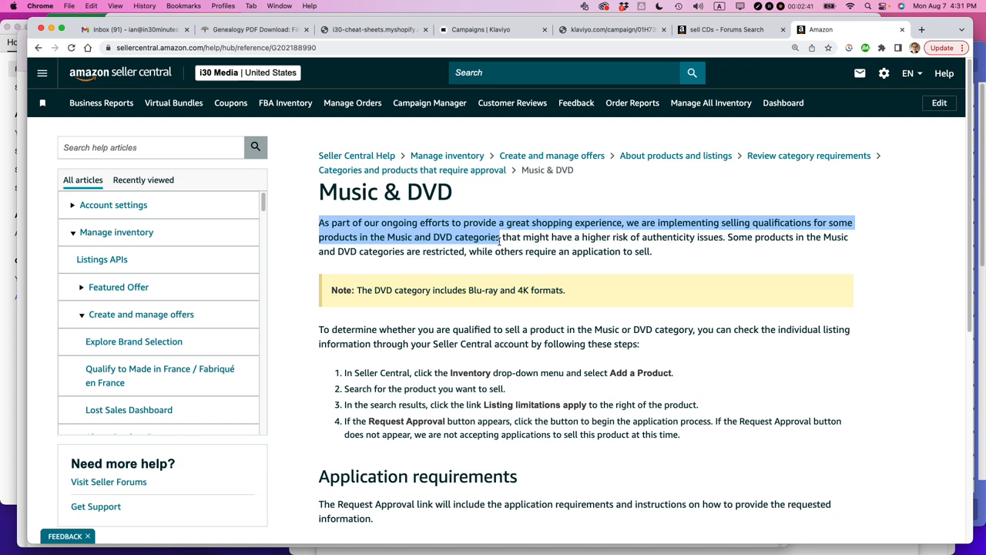
pyautogui.moveTo(557, 241)
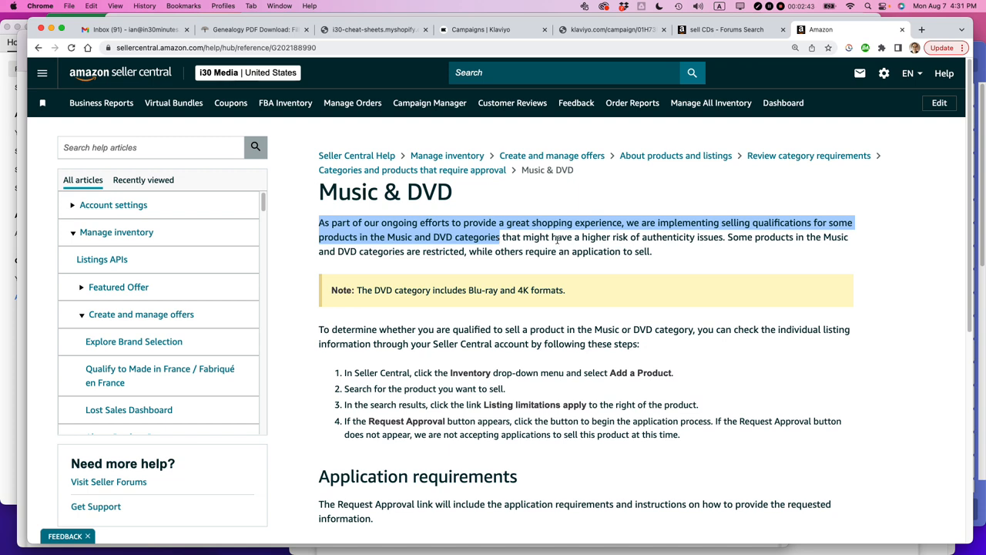
pyautogui.moveTo(583, 237); pyautogui.dragTo(702, 237)
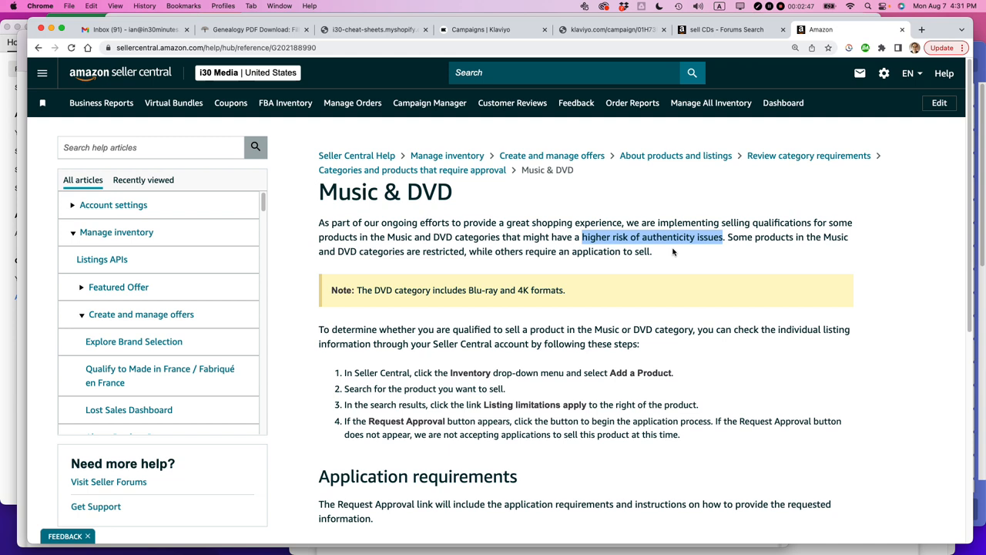
pyautogui.moveTo(663, 251)
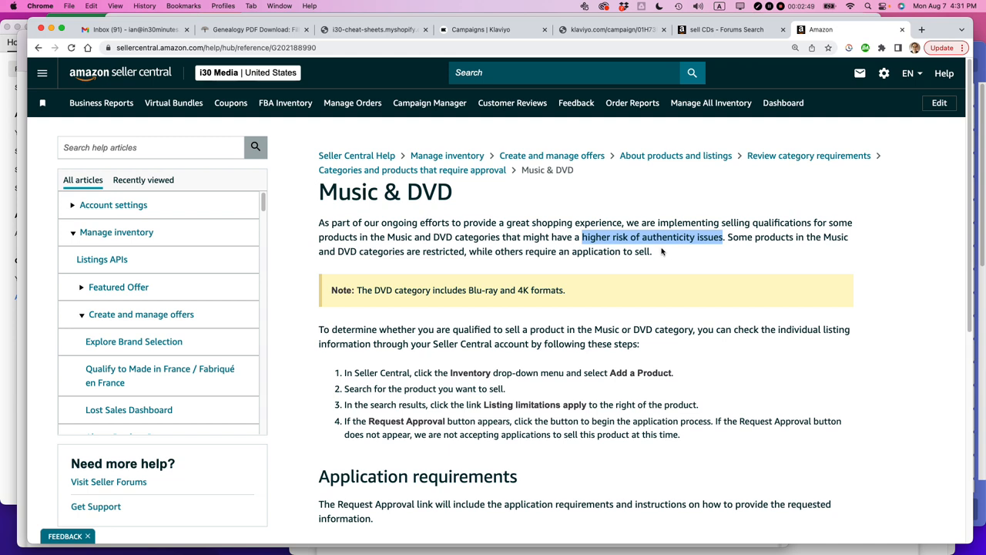
pyautogui.moveTo(661, 269)
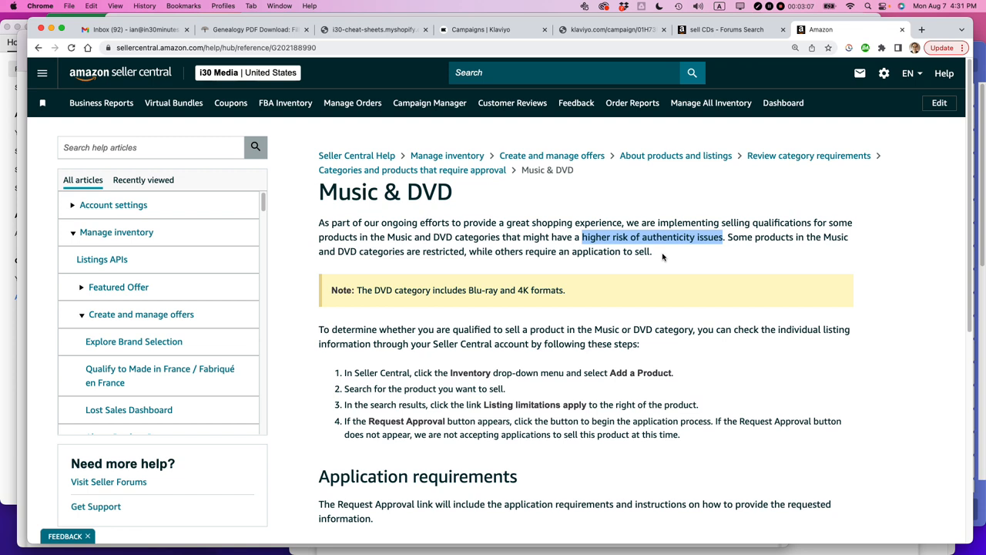
pyautogui.moveTo(662, 256)
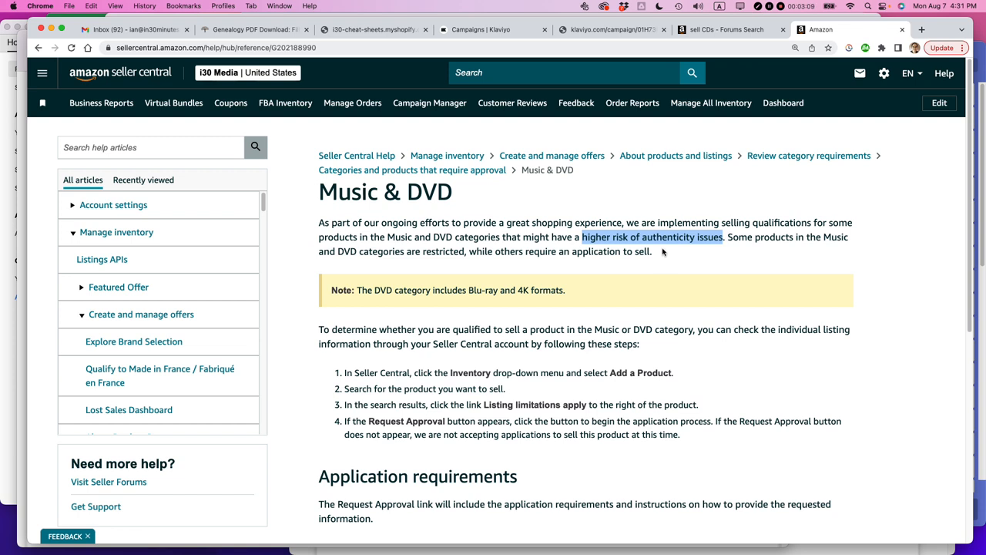
pyautogui.moveTo(626, 255)
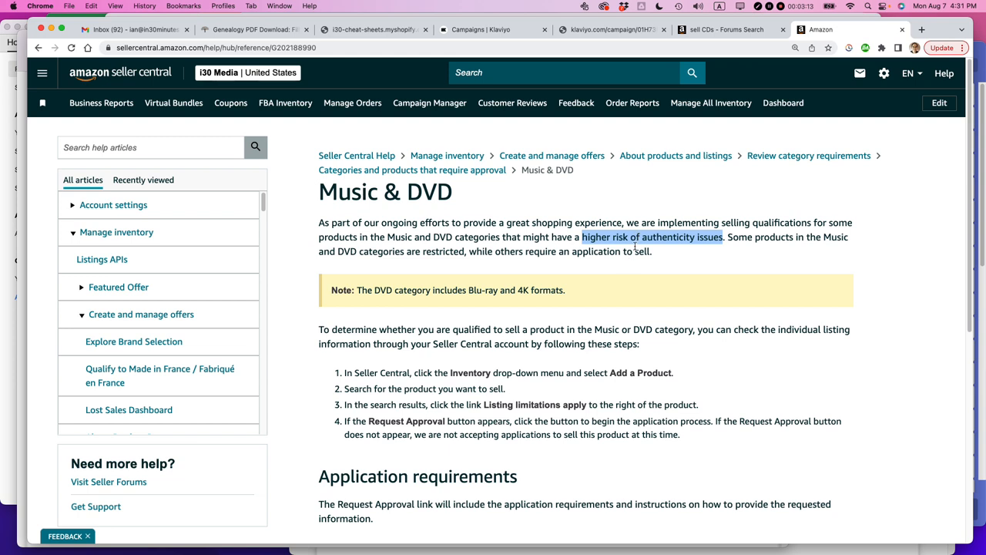
# Clear the highlight and start a Seller Central search for 'sell CDs'
pyautogui.click(635, 251)
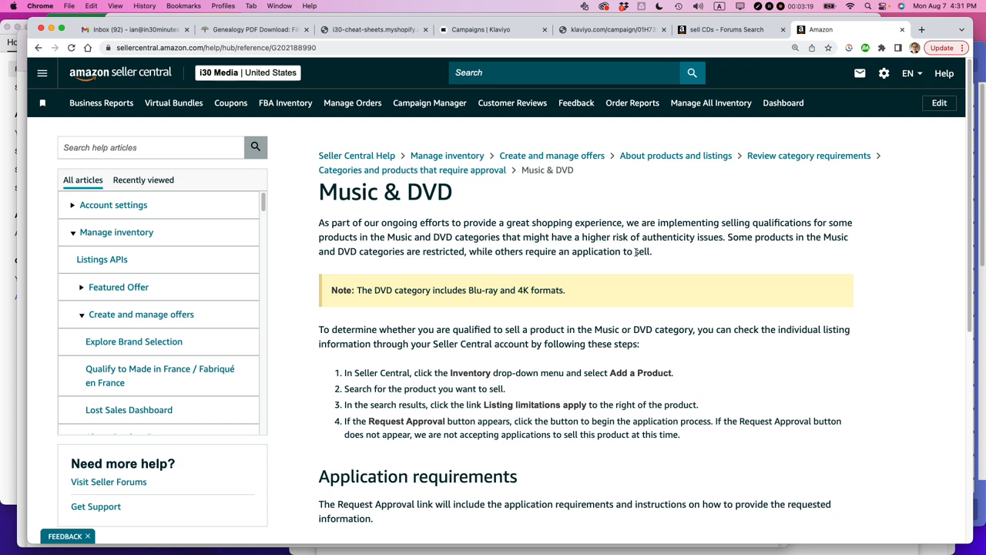
pyautogui.moveTo(644, 265)
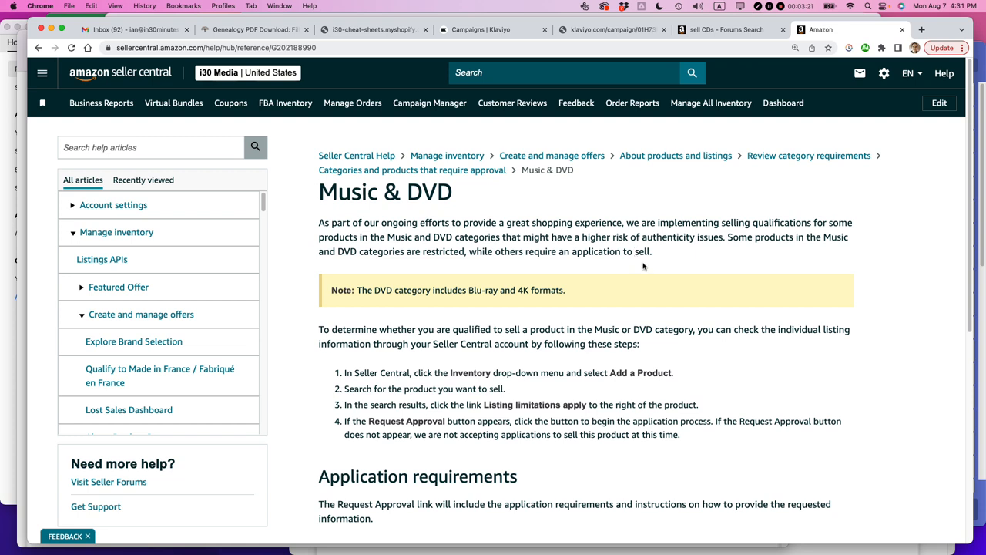
pyautogui.moveTo(413, 238)
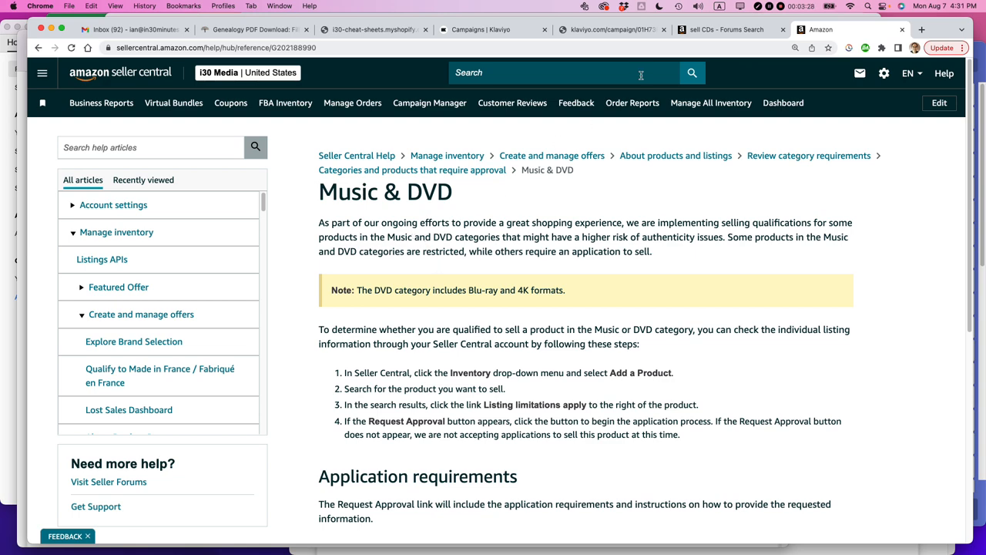
pyautogui.click(724, 30)
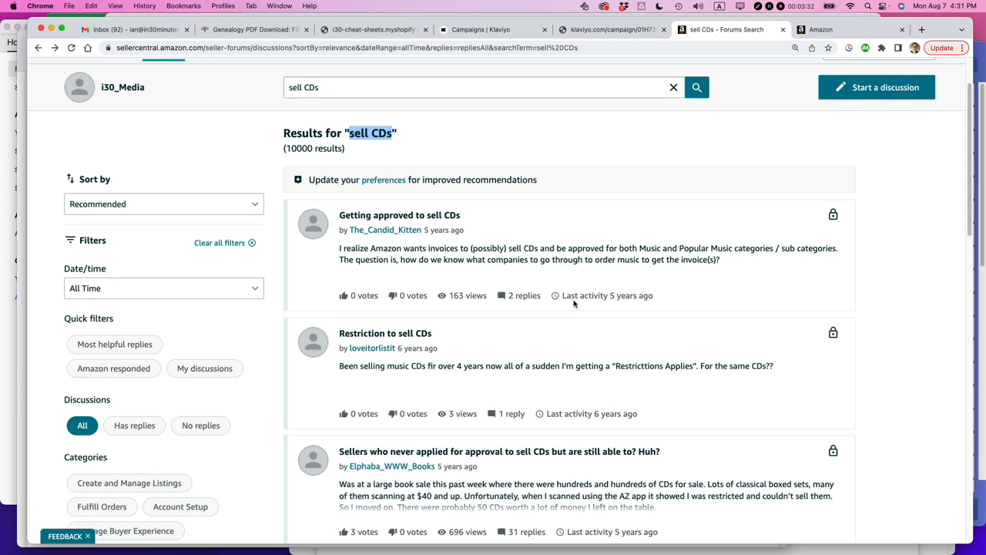
pyautogui.moveTo(573, 300)
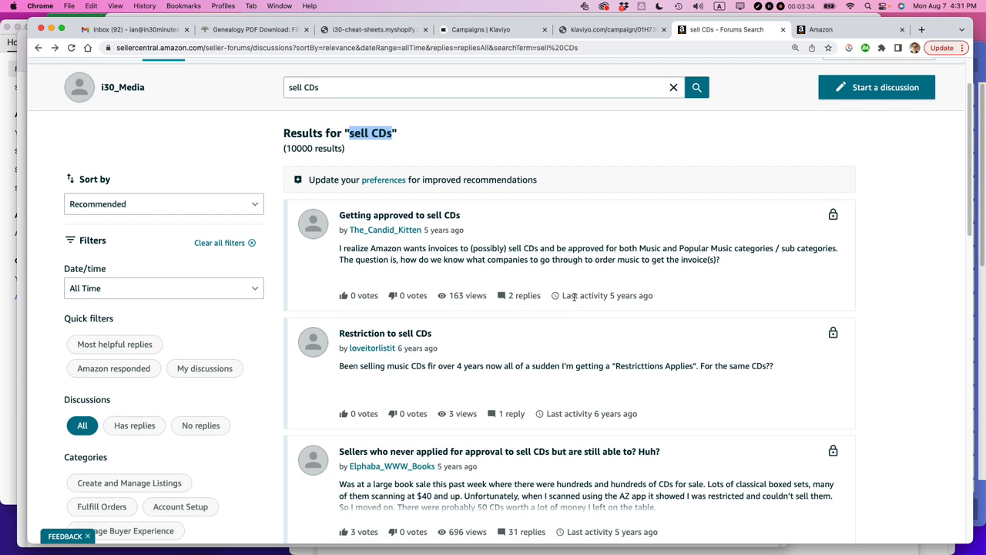
# Scroll through the 'sell CDs' forum discussion results on approval and restrictions
pyautogui.scroll(-3)
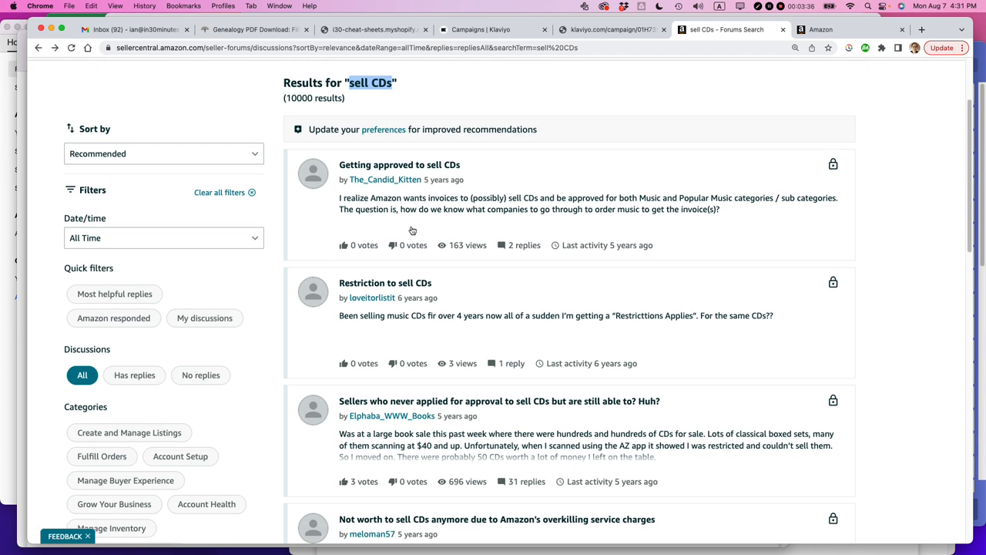
pyautogui.scroll(-3)
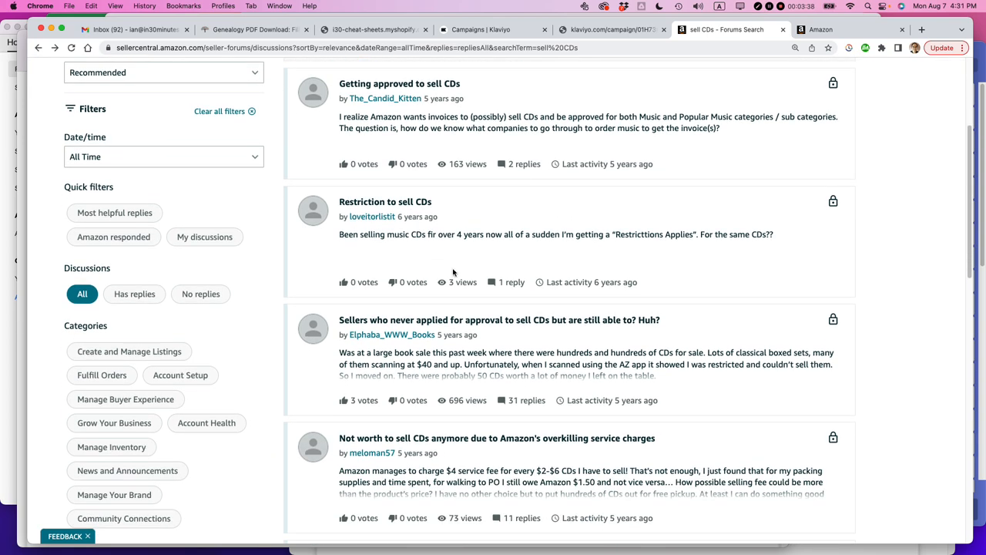
pyautogui.scroll(3)
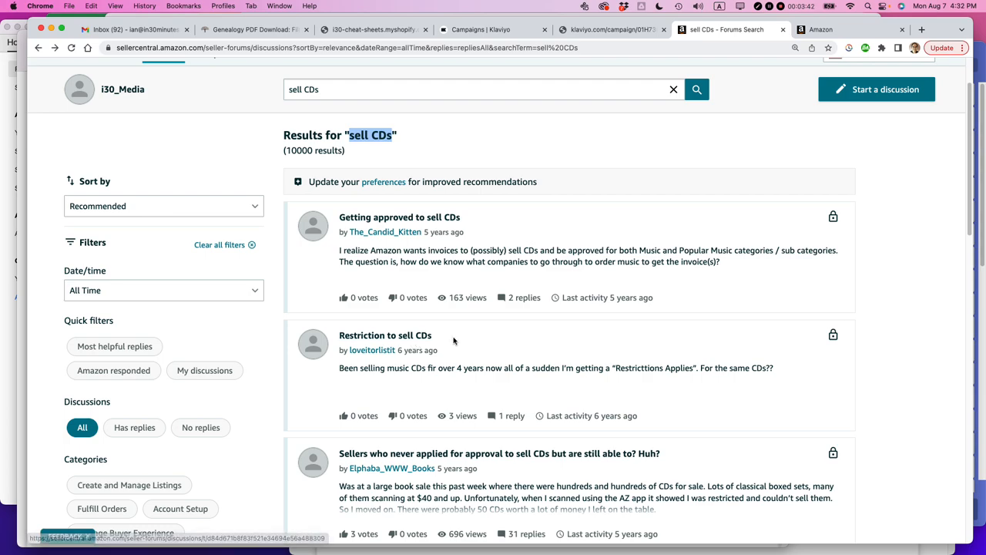
pyautogui.scroll(-3)
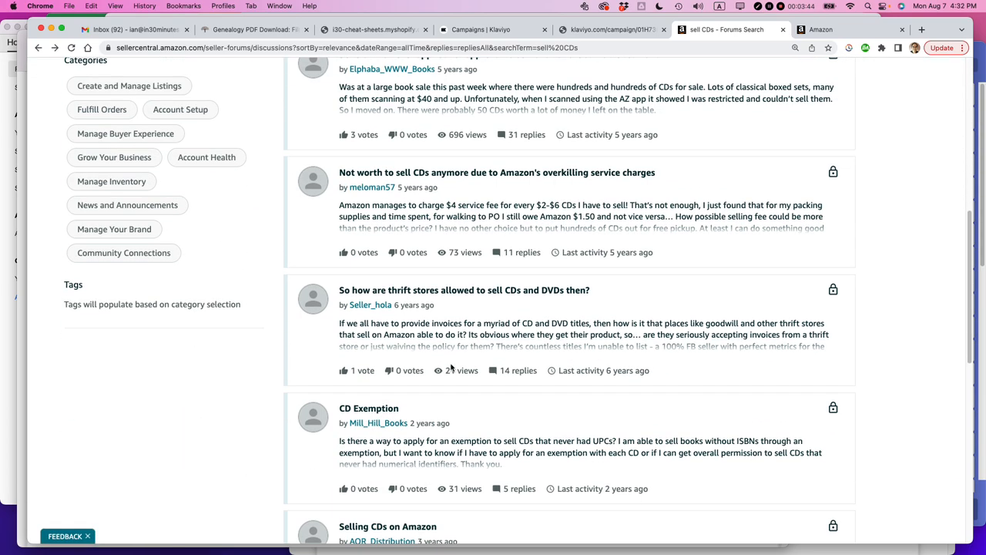
pyautogui.scroll(-3)
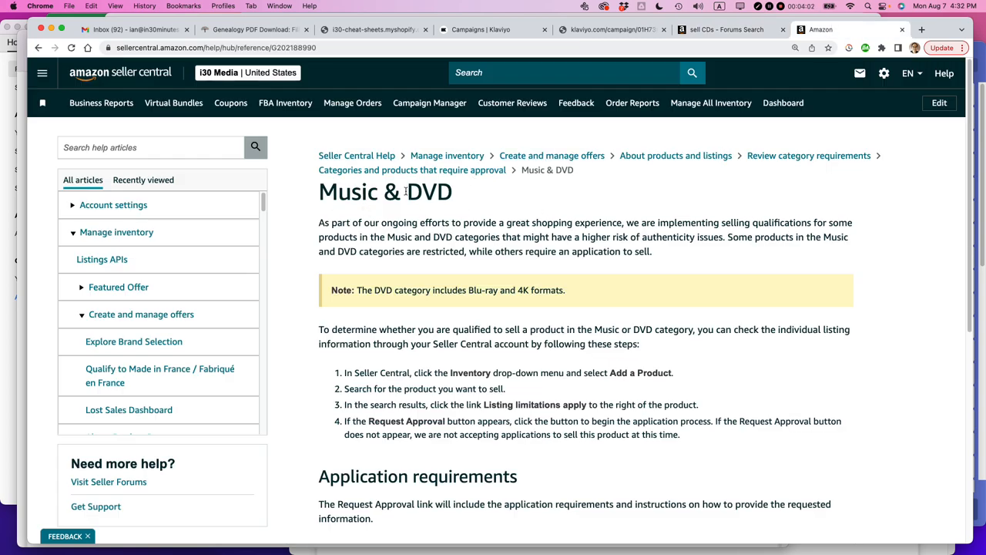
# Scroll to Application requirements and highlight the general-requirements intro and the item 3 invoice requirement
pyautogui.scroll(-3)
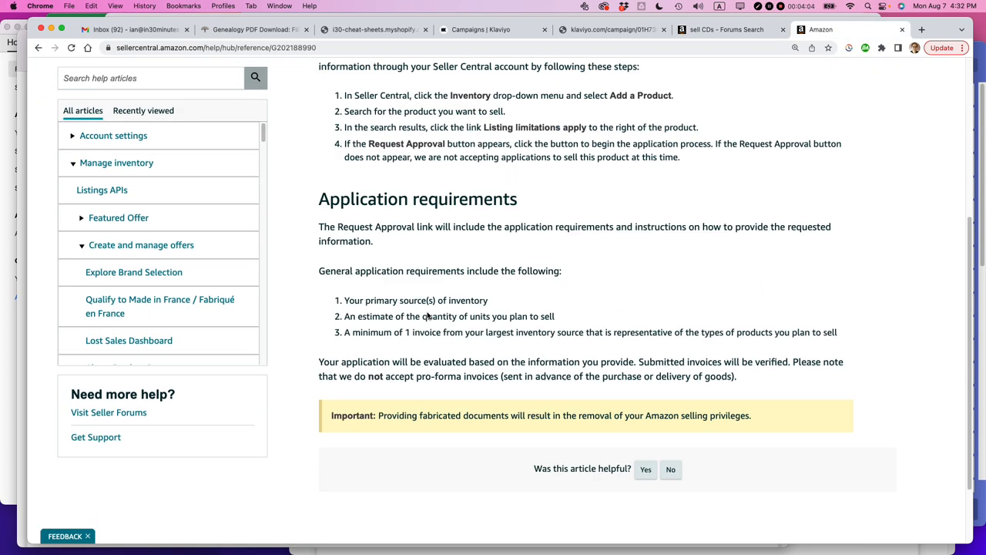
pyautogui.scroll(-3)
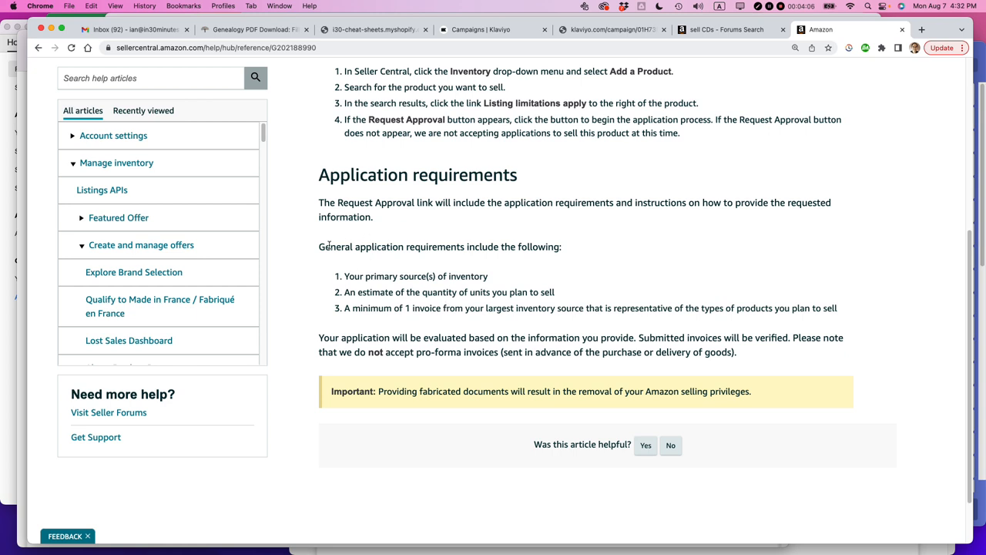
pyautogui.moveTo(319, 246); pyautogui.dragTo(561, 247)
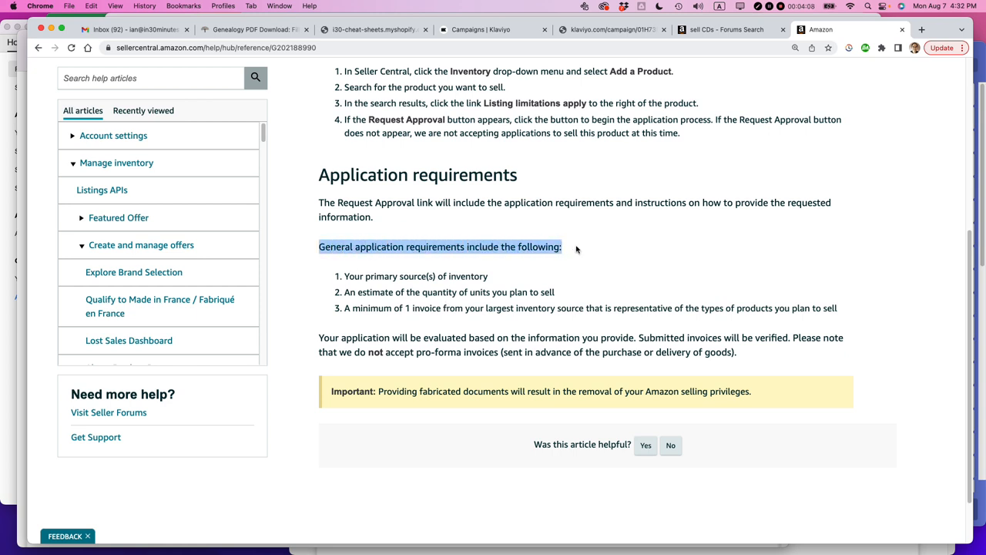
pyautogui.moveTo(453, 282)
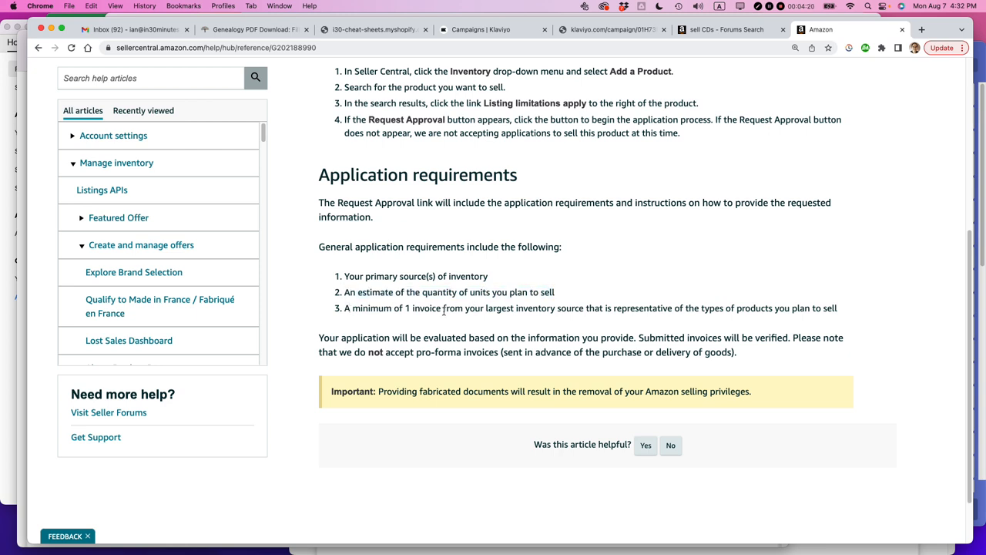
pyautogui.moveTo(404, 309); pyautogui.dragTo(638, 308)
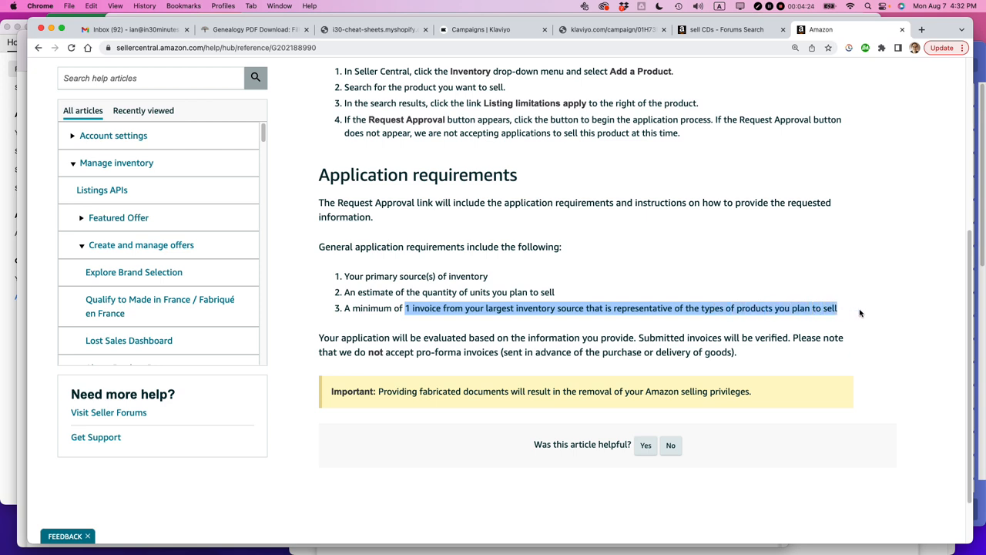
pyautogui.moveTo(857, 315)
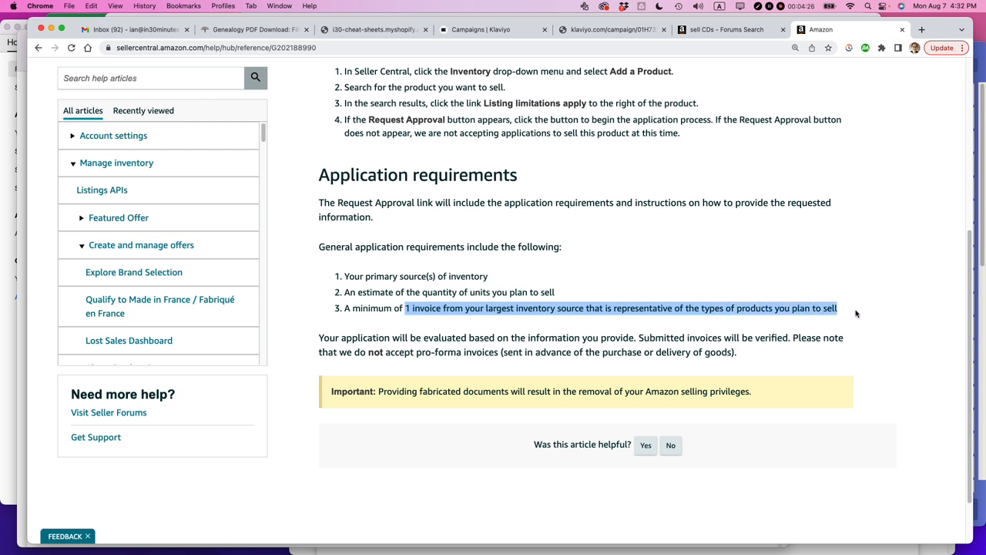
pyautogui.click(855, 311)
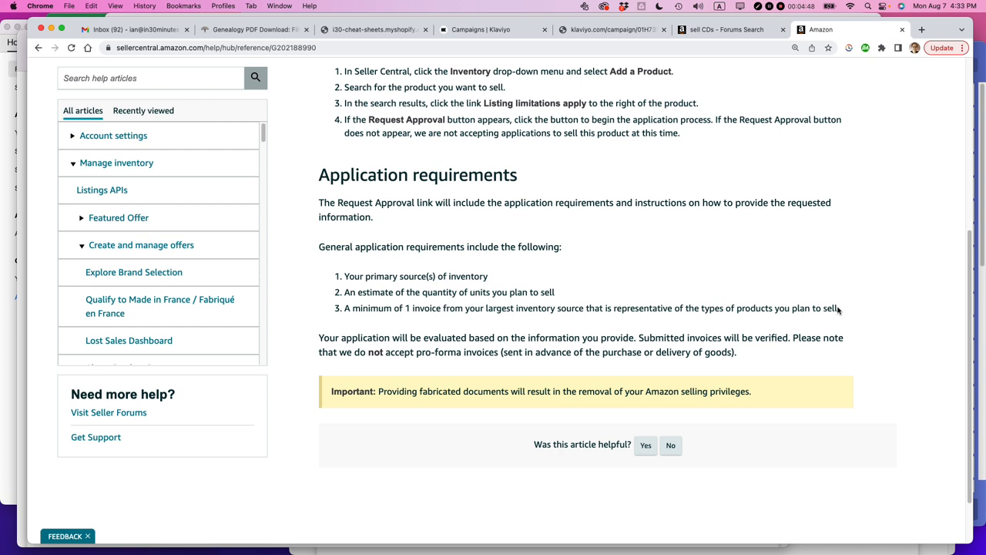
pyautogui.moveTo(557, 323)
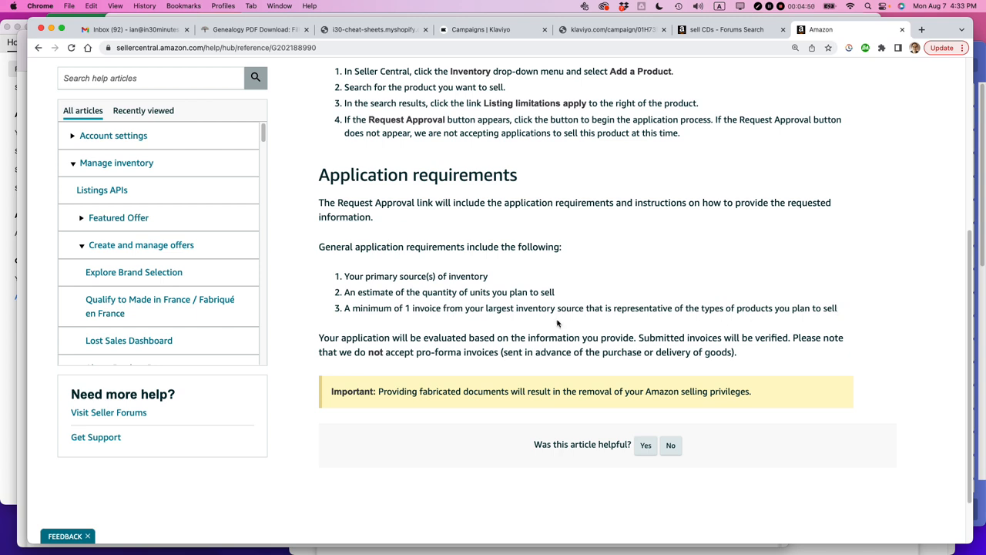
# Highlight all three general application requirements, then clear the selection
pyautogui.moveTo(345, 276); pyautogui.dragTo(554, 293)
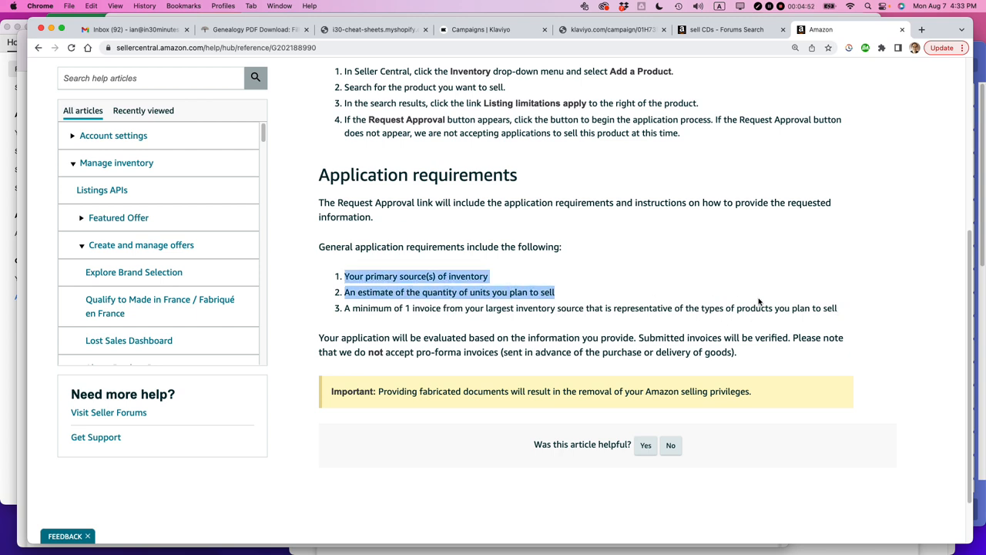
pyautogui.moveTo(553, 292); pyautogui.dragTo(838, 308)
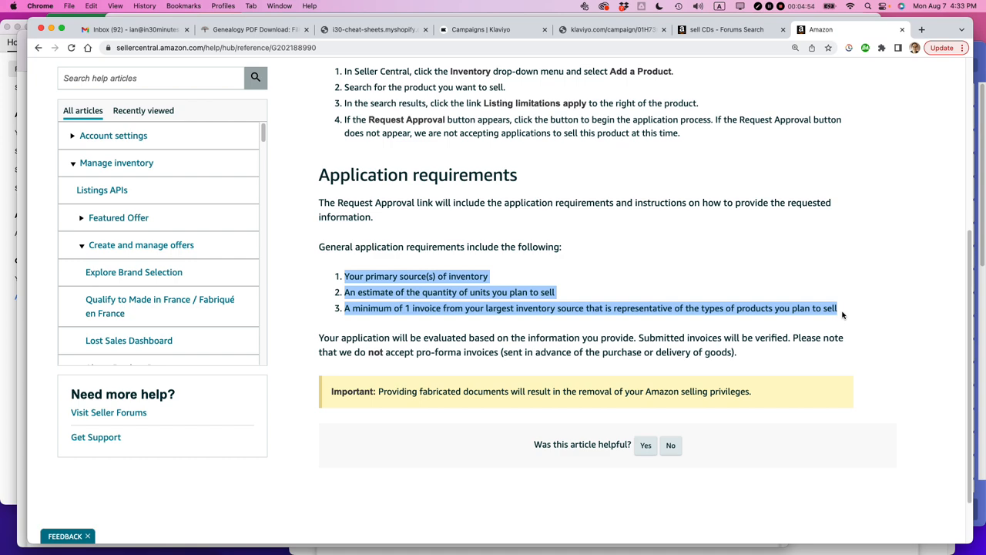
pyautogui.click(724, 29)
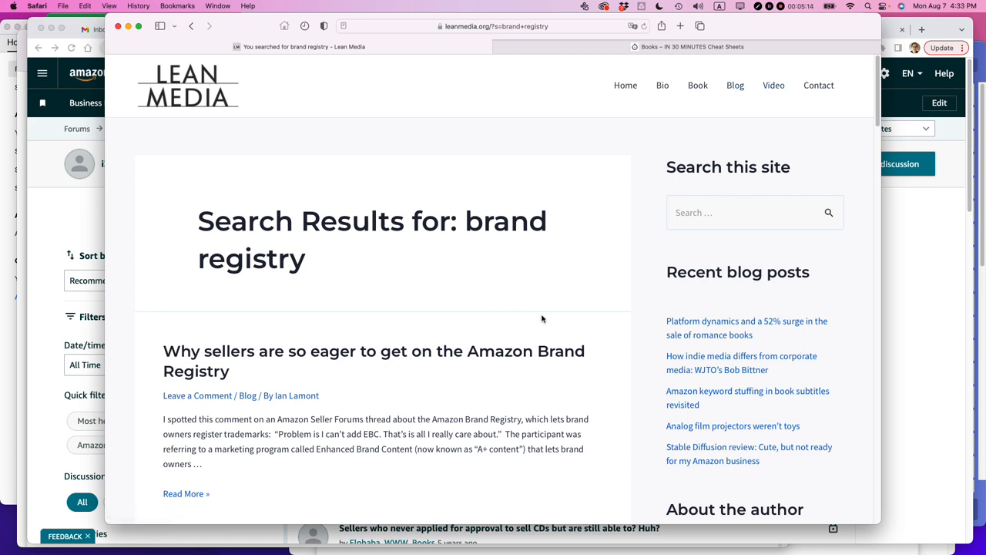
# Scroll the Lean Media 'brand registry' results down to the Amazon PPC video ads and Transparency posts
pyautogui.scroll(-3)
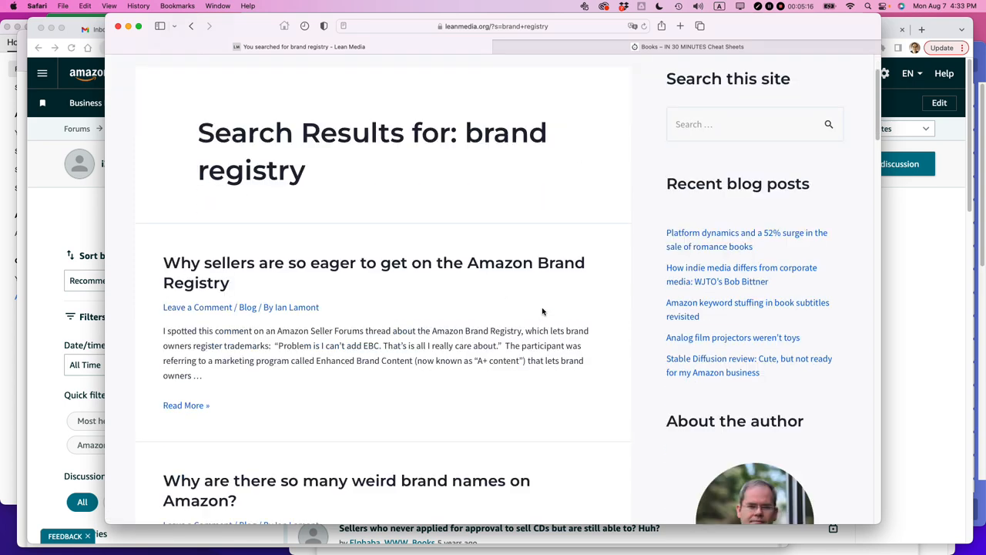
pyautogui.scroll(-3)
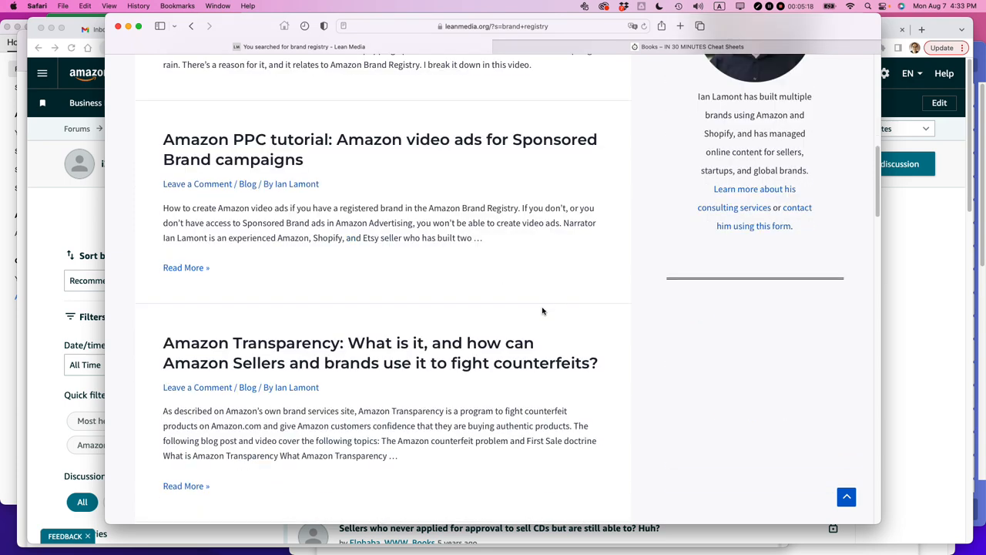